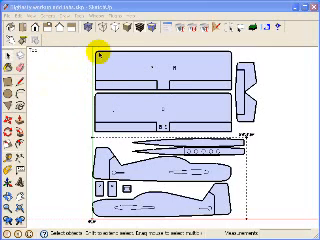
Open the View menu to reach display options for the airplane parts template.
left_click(45, 22)
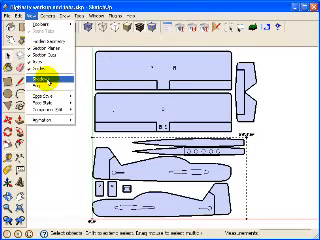